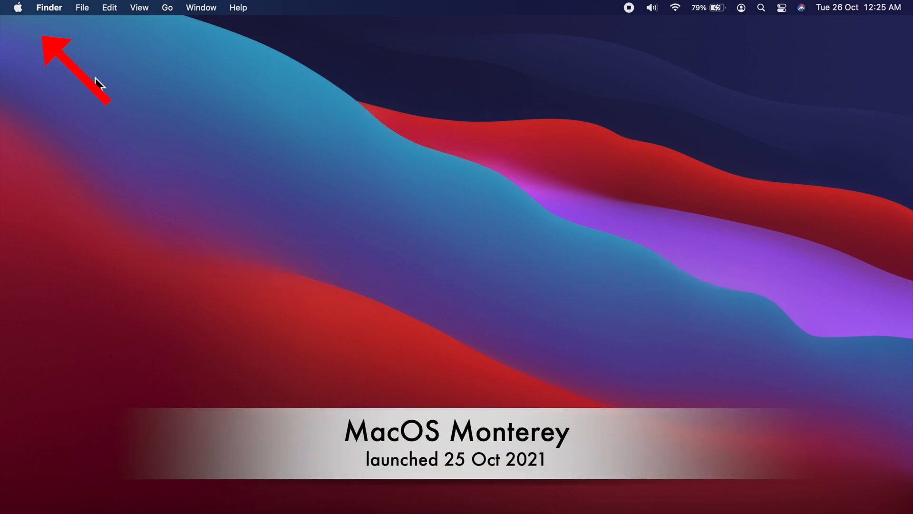
# Launch System Preferences from the Apple menu on the Finder desktop.
pyautogui.click(18, 7)
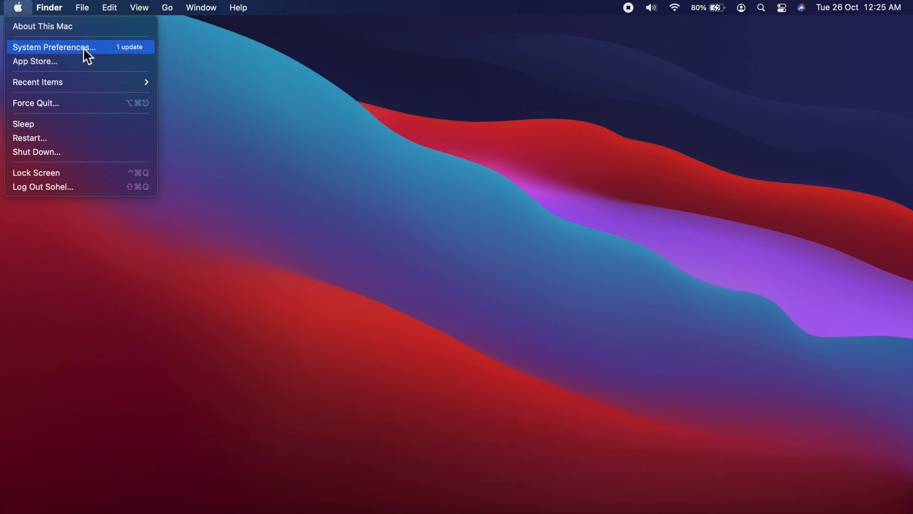
pyautogui.click(54, 48)
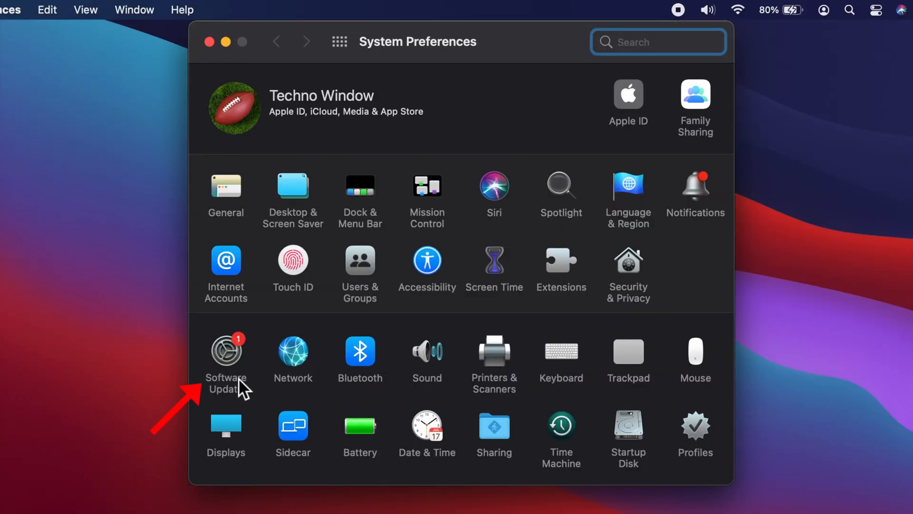
# Start the macOS Monterey 12.0.1 upgrade from the Software Update pane.
pyautogui.click(227, 352)
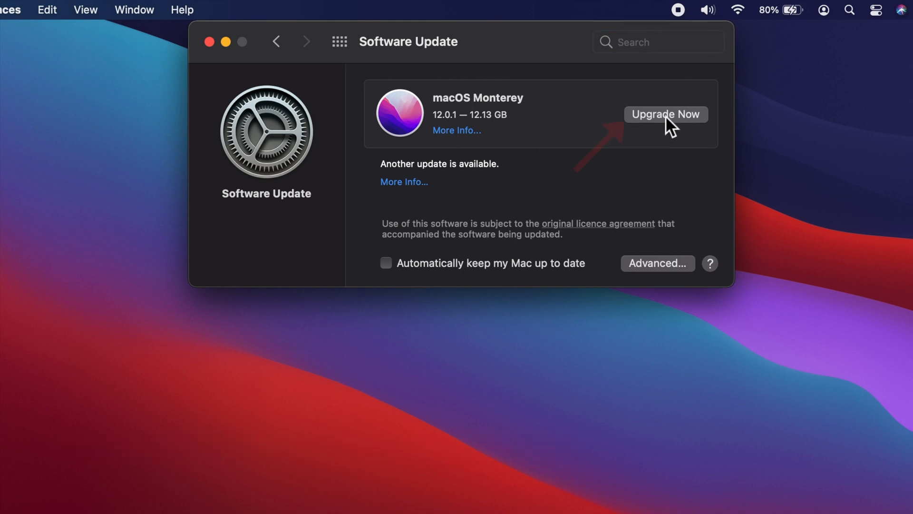
pyautogui.moveTo(686, 155)
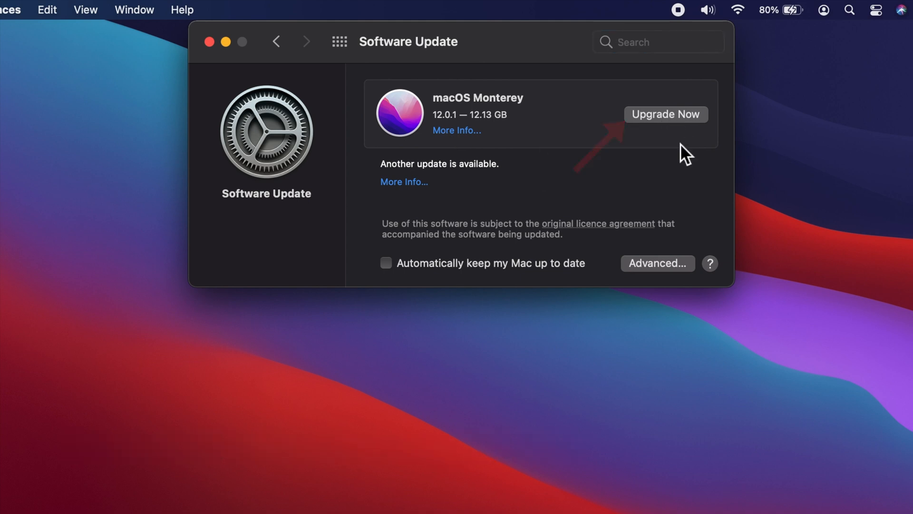
pyautogui.click(666, 114)
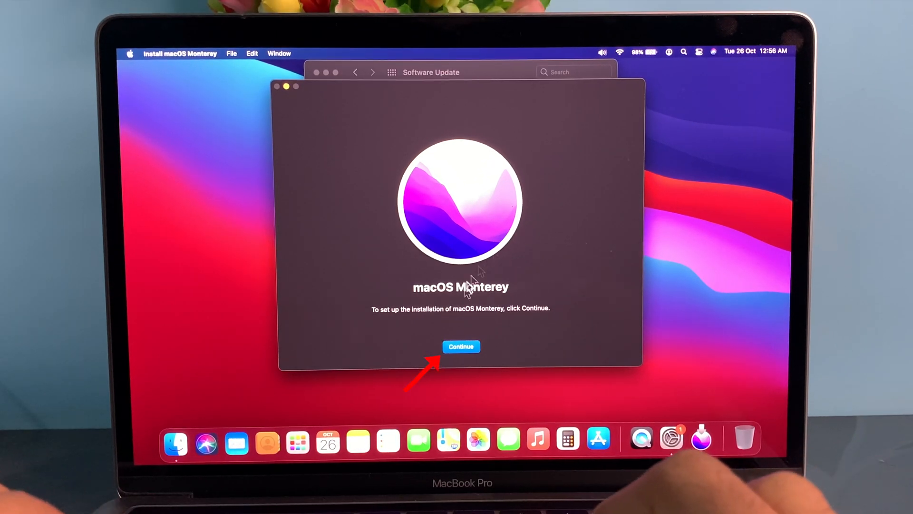
# Accept the Monterey licence terms and choose Macintosh HD as the install disk.
pyautogui.click(460, 346)
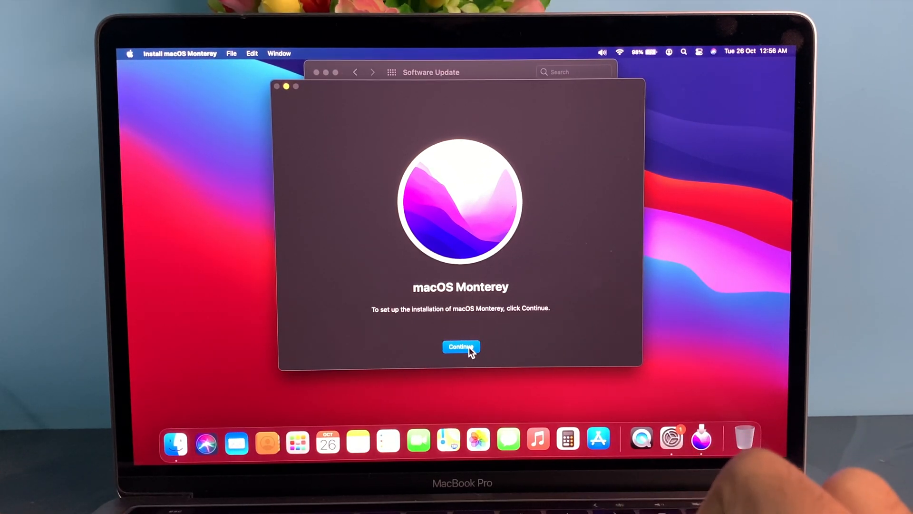
pyautogui.click(460, 346)
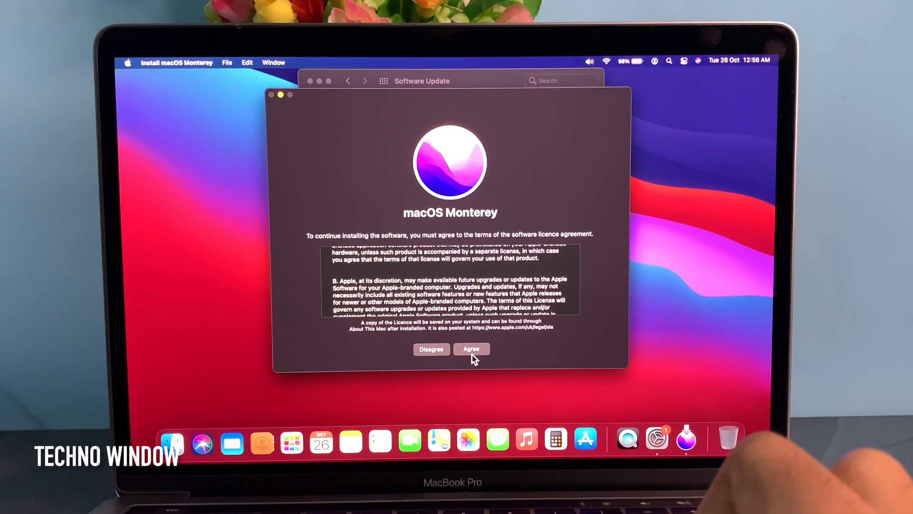
pyautogui.click(471, 349)
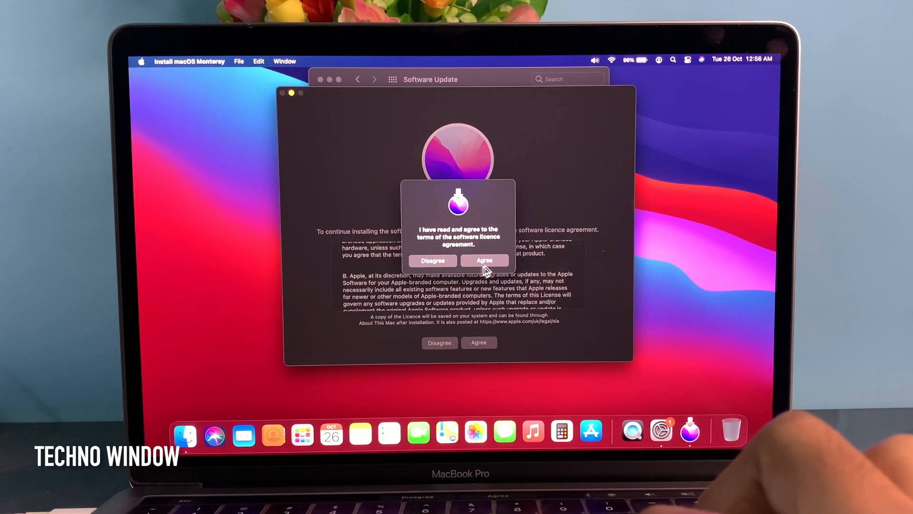
pyautogui.click(484, 260)
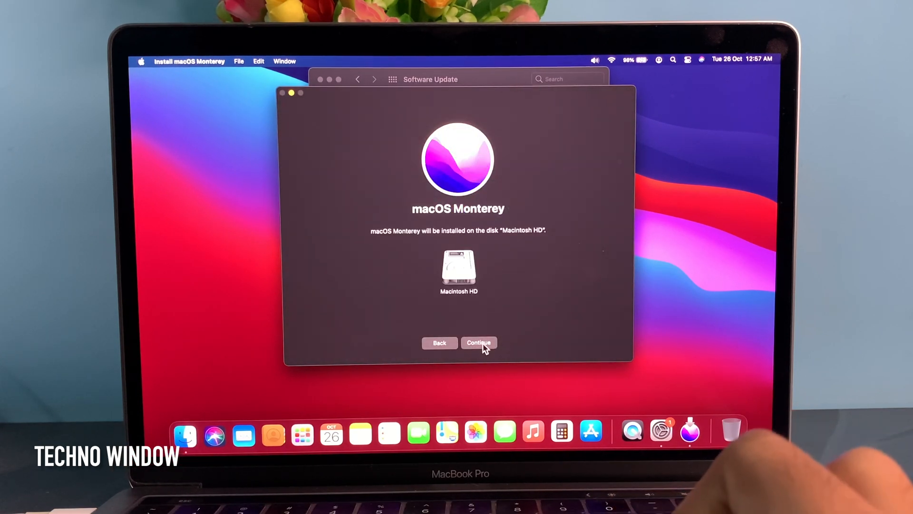
pyautogui.click(478, 342)
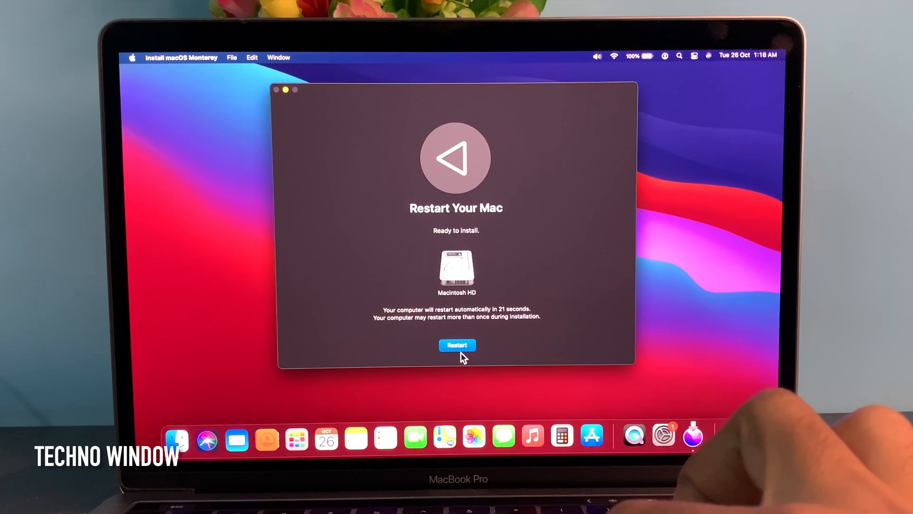
# Restart the Mac so the Monterey installation proceeds to the login screen.
pyautogui.click(456, 344)
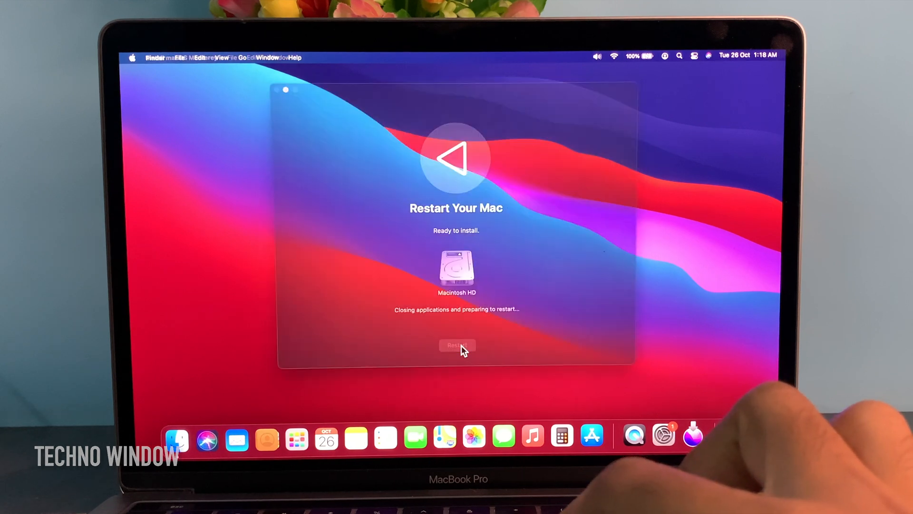
pyautogui.click(457, 344)
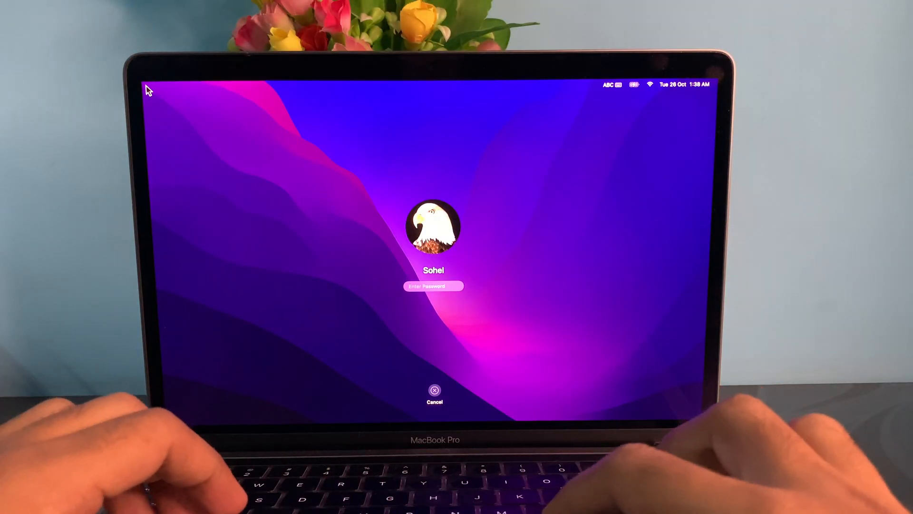
pyautogui.moveTo(536, 278)
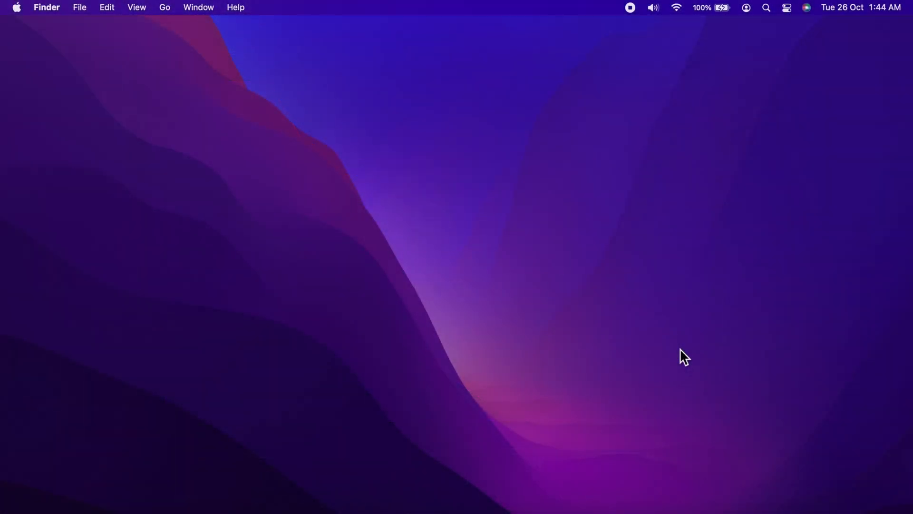
pyautogui.moveTo(574, 299)
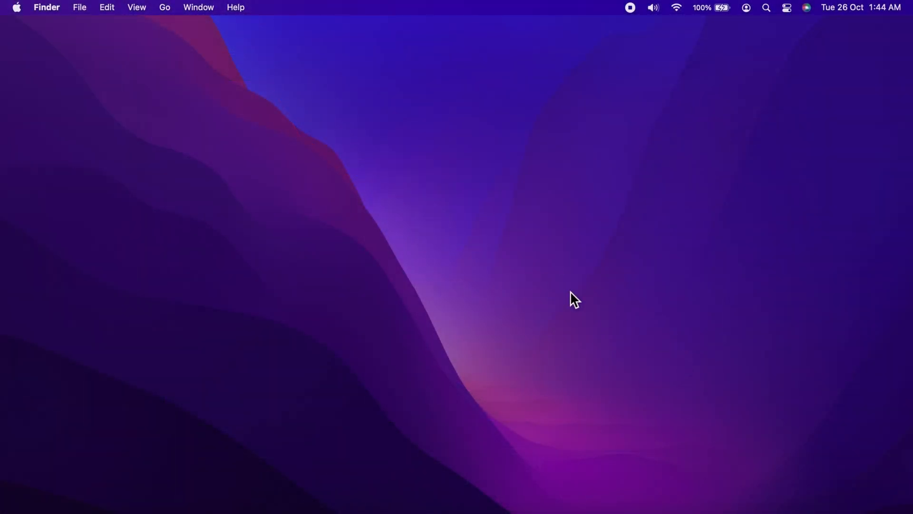
pyautogui.moveTo(17, 14)
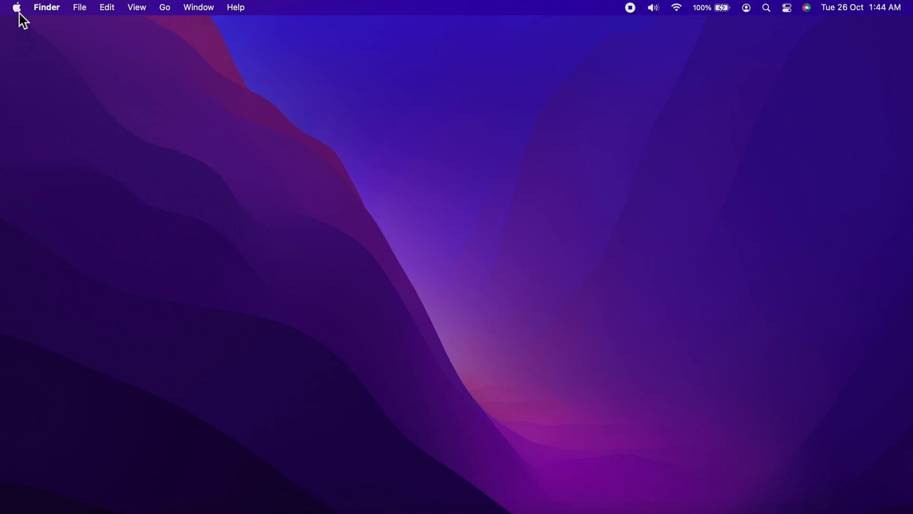
# Show About This Mac confirming macOS Monterey 12.0.1 is installed.
pyautogui.click(16, 7)
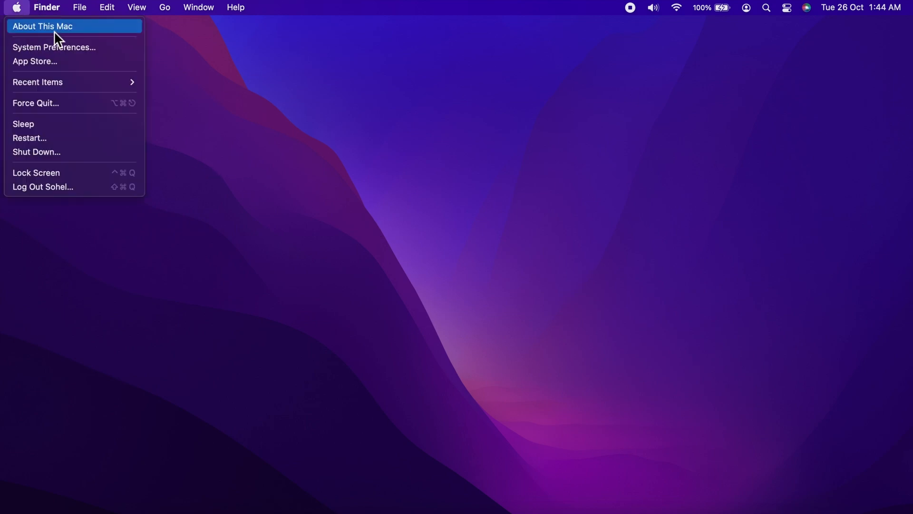
pyautogui.click(43, 27)
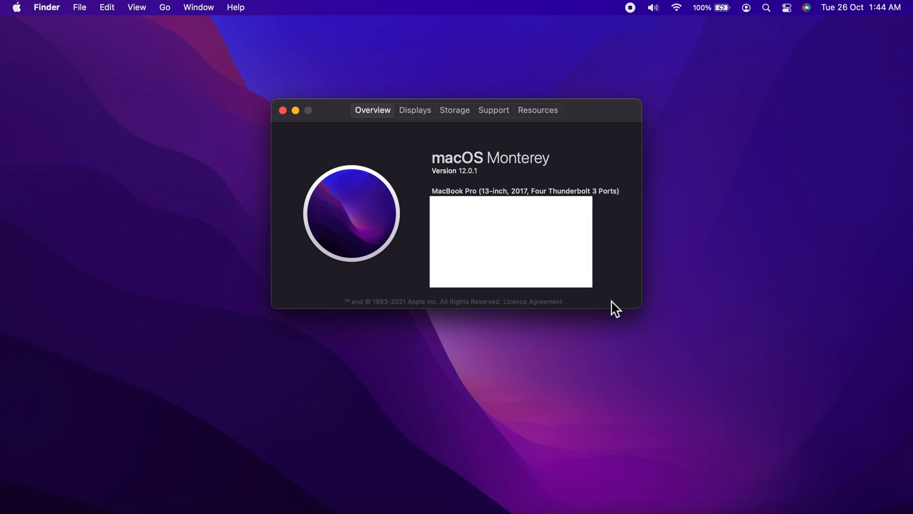
pyautogui.moveTo(542, 171)
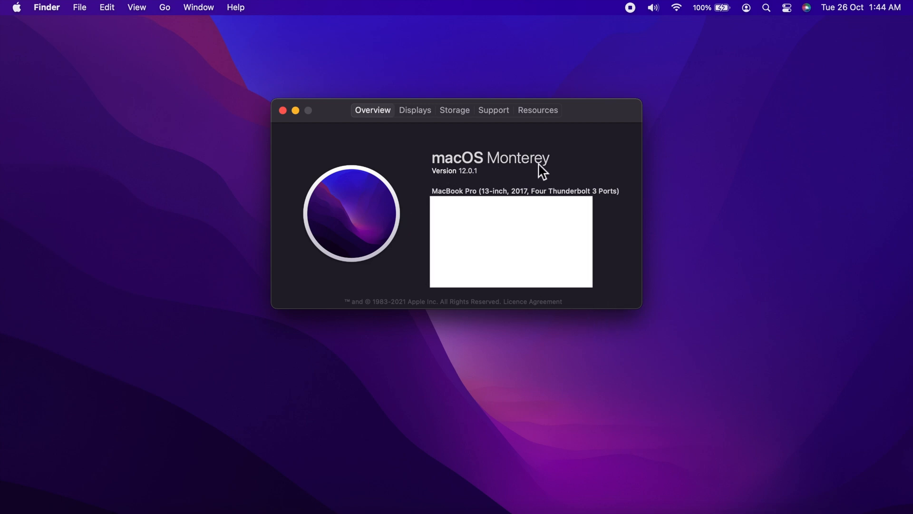
pyautogui.moveTo(675, 304)
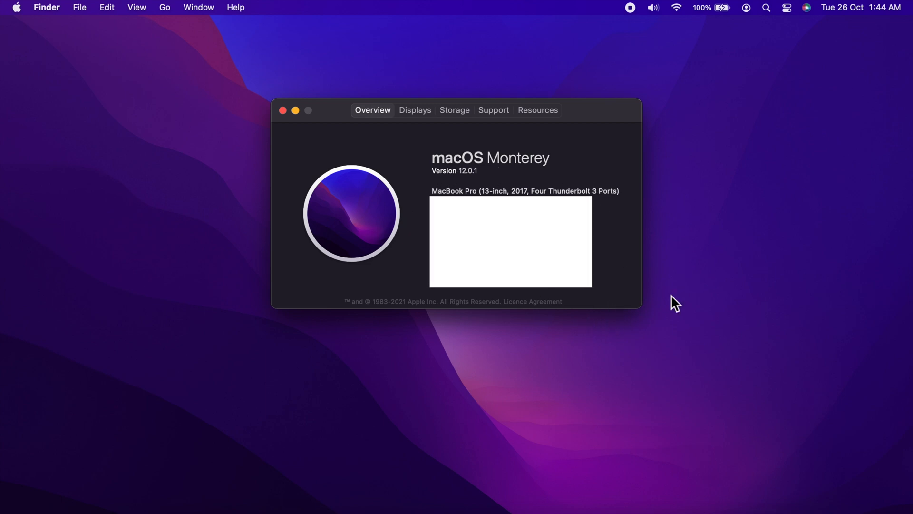
pyautogui.moveTo(736, 371)
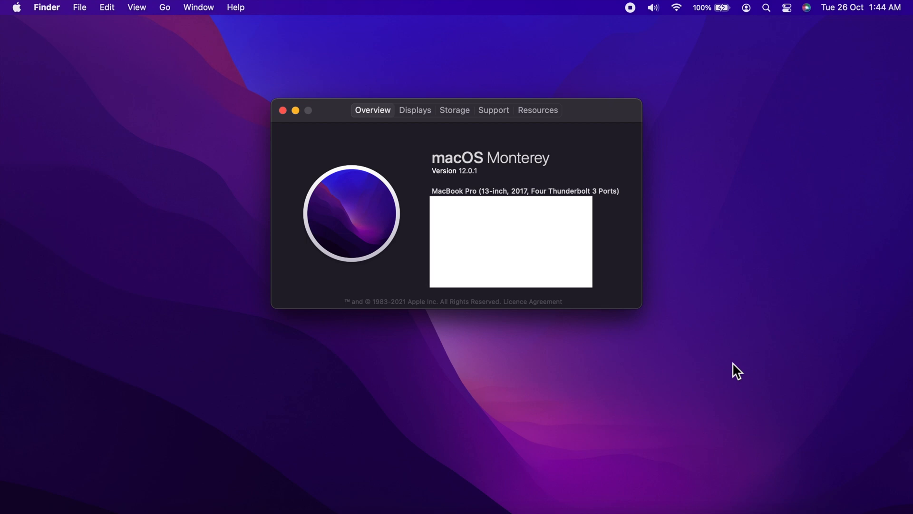